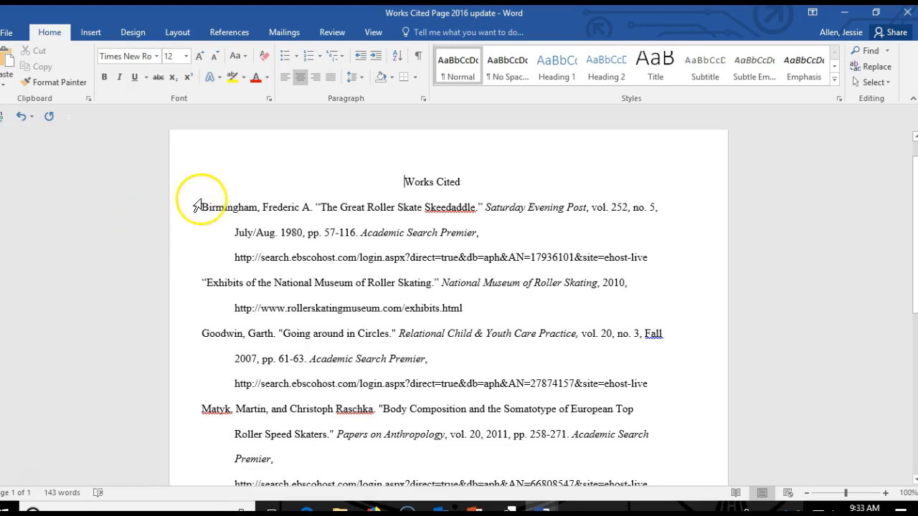
{"action": "mouse_move", "coordinate": [119, 208]}
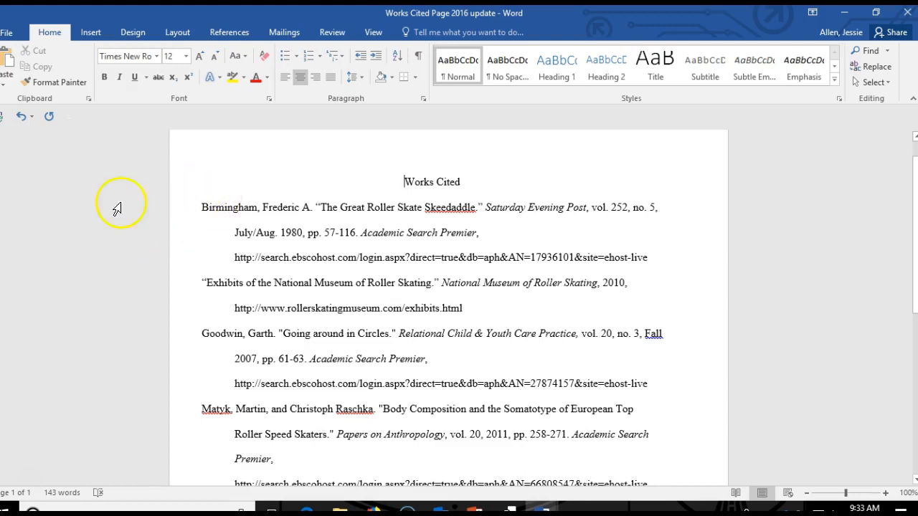
{"action": "mouse_move", "coordinate": [177, 216]}
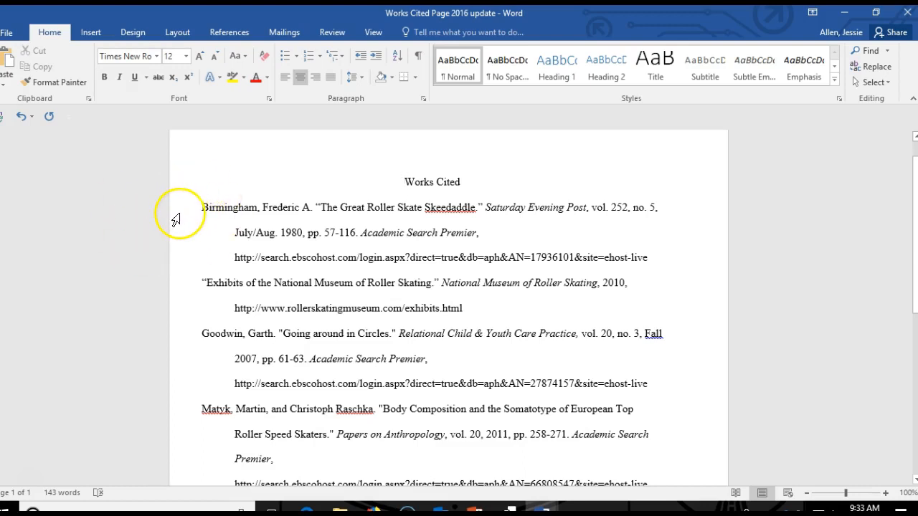
{"action": "mouse_move", "coordinate": [236, 232]}
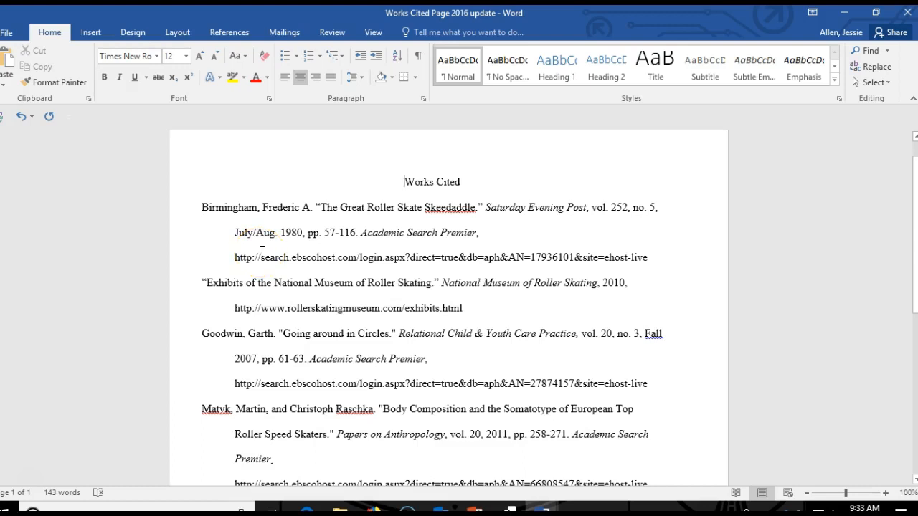
{"action": "mouse_move", "coordinate": [870, 82]}
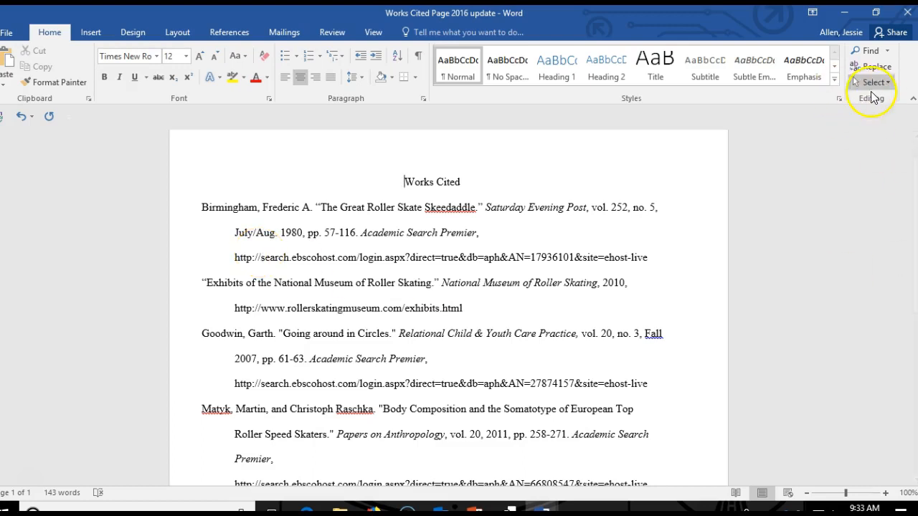
- Select the whole Works Cited list via Select All and move to the View options
{"action": "left_click", "coordinate": [870, 81]}
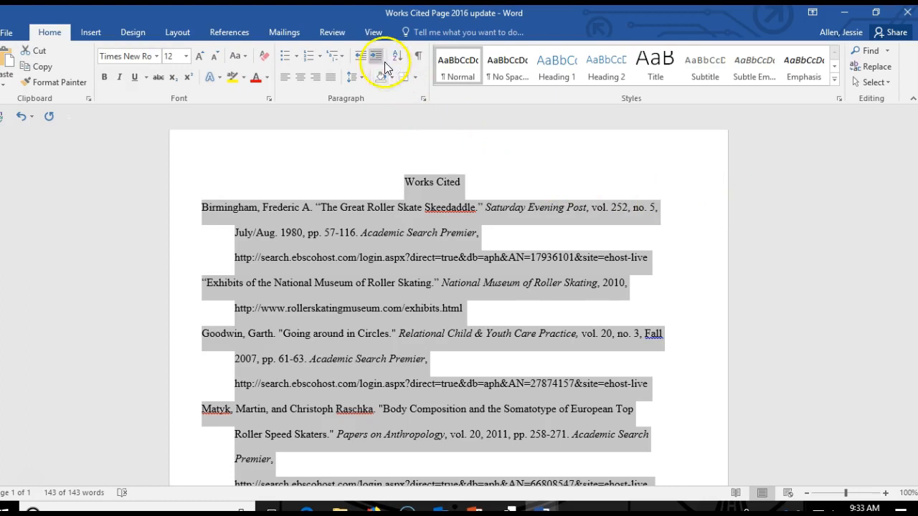
{"action": "left_click", "coordinate": [373, 32]}
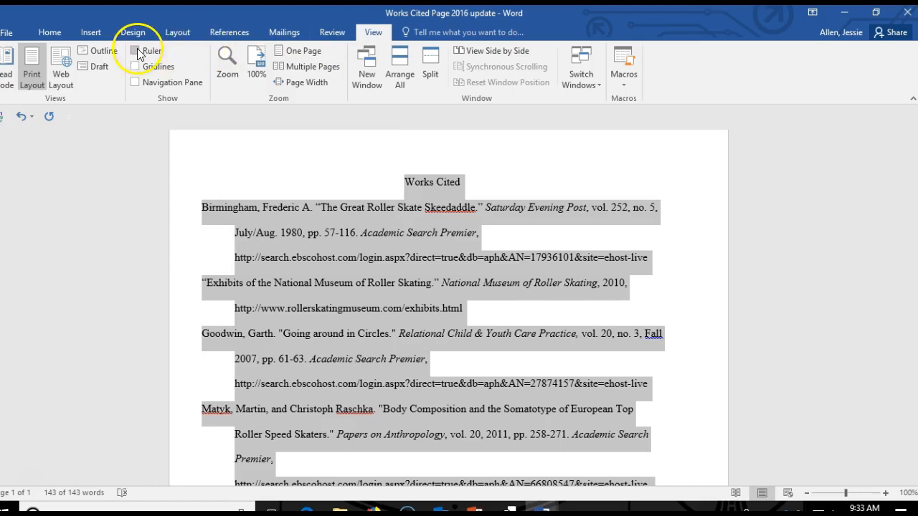
- Turn on the Ruler so the indent markers show above the selected list
{"action": "left_click", "coordinate": [136, 51]}
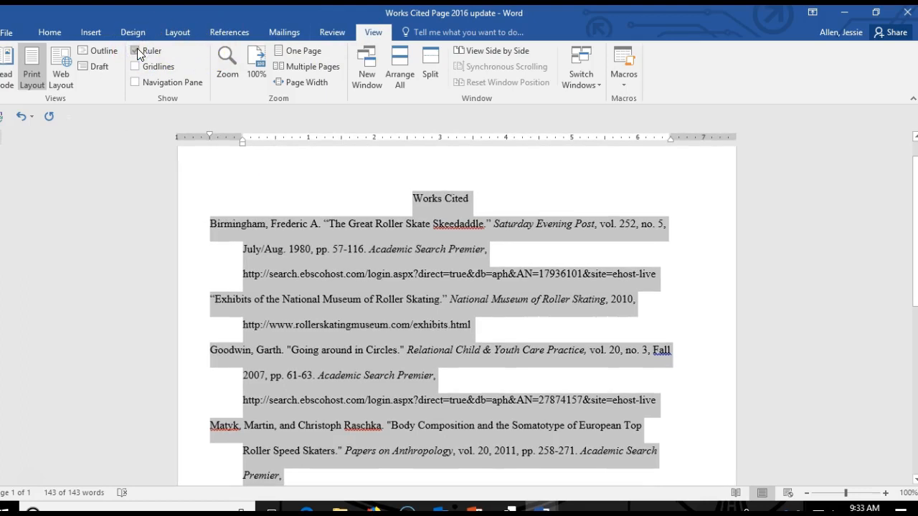
{"action": "left_click", "coordinate": [135, 50]}
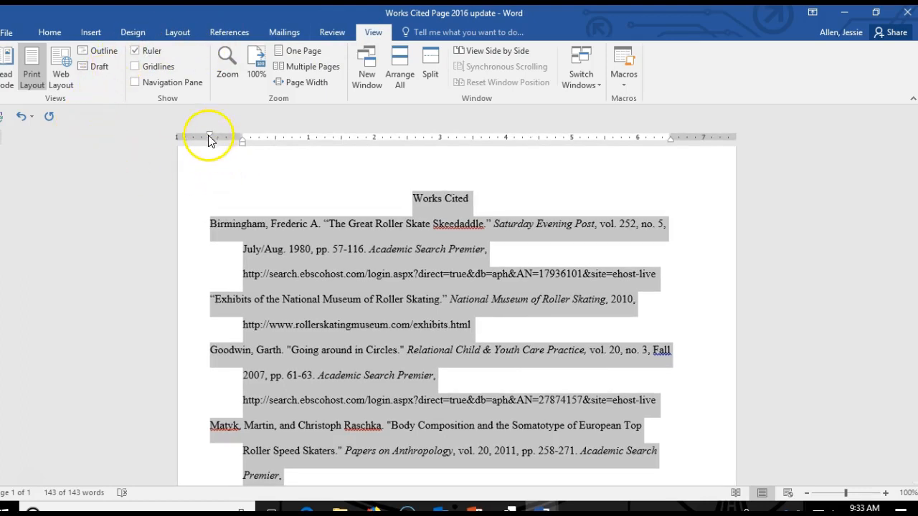
{"action": "mouse_move", "coordinate": [242, 147]}
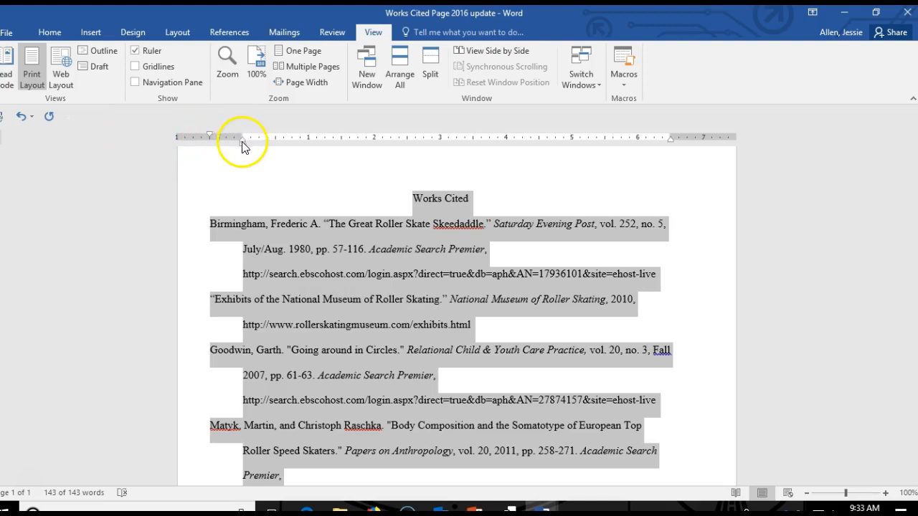
{"action": "mouse_move", "coordinate": [179, 165]}
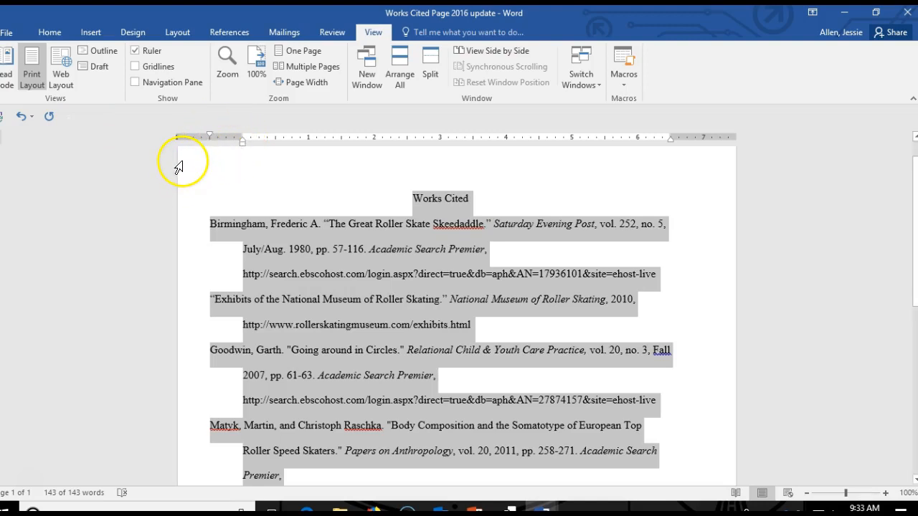
{"action": "mouse_move", "coordinate": [163, 172]}
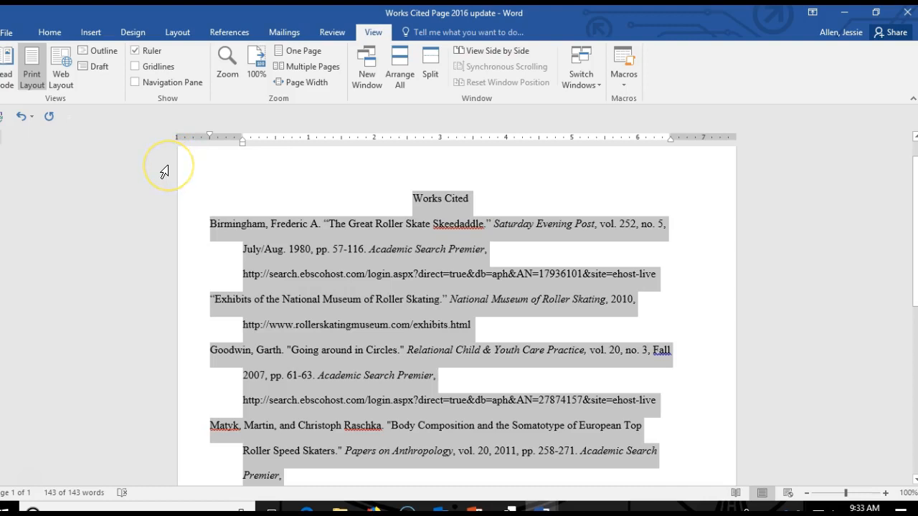
{"action": "mouse_move", "coordinate": [173, 175]}
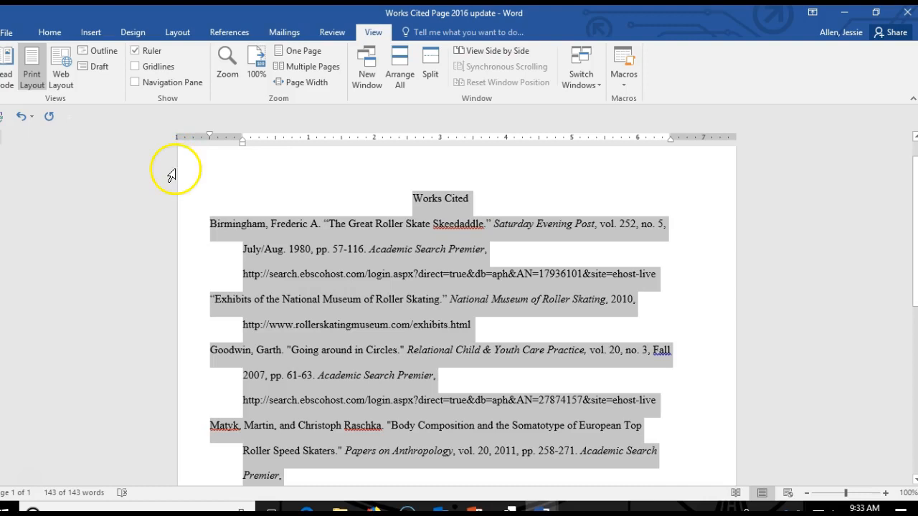
{"action": "mouse_move", "coordinate": [161, 177]}
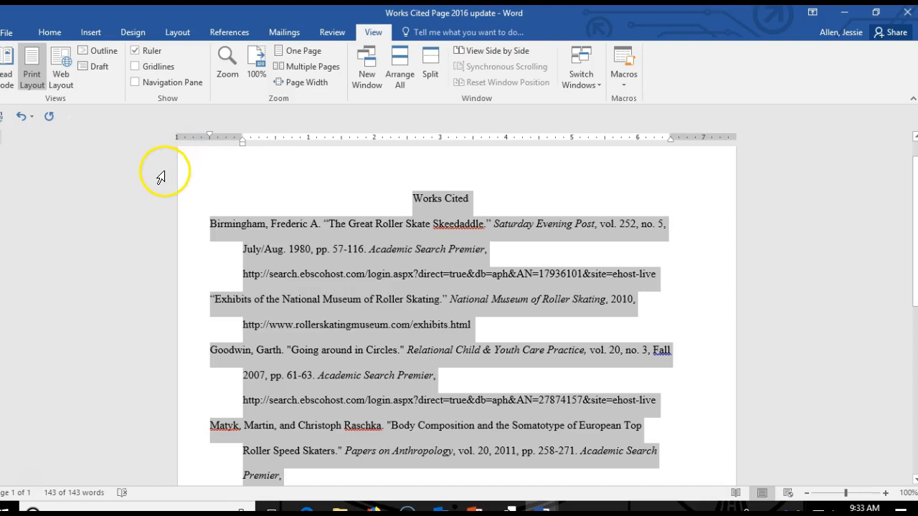
{"action": "mouse_move", "coordinate": [152, 176]}
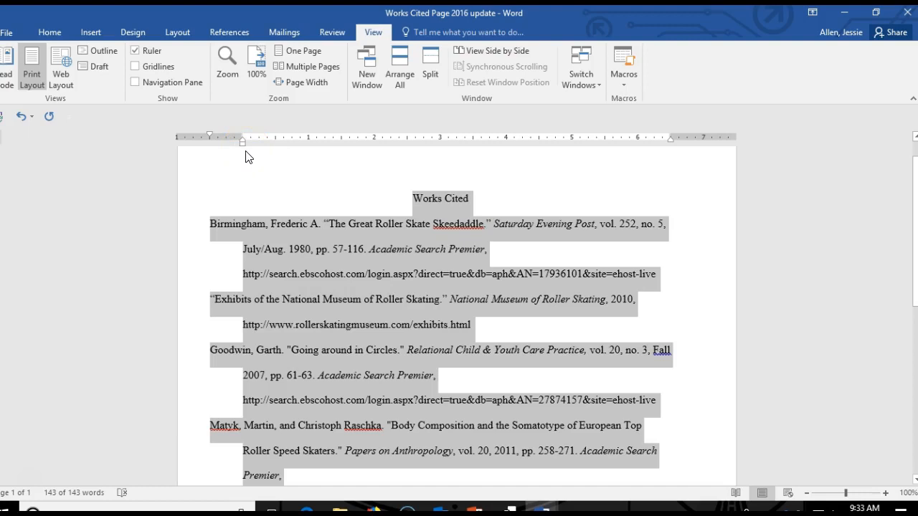
{"action": "mouse_move", "coordinate": [243, 143]}
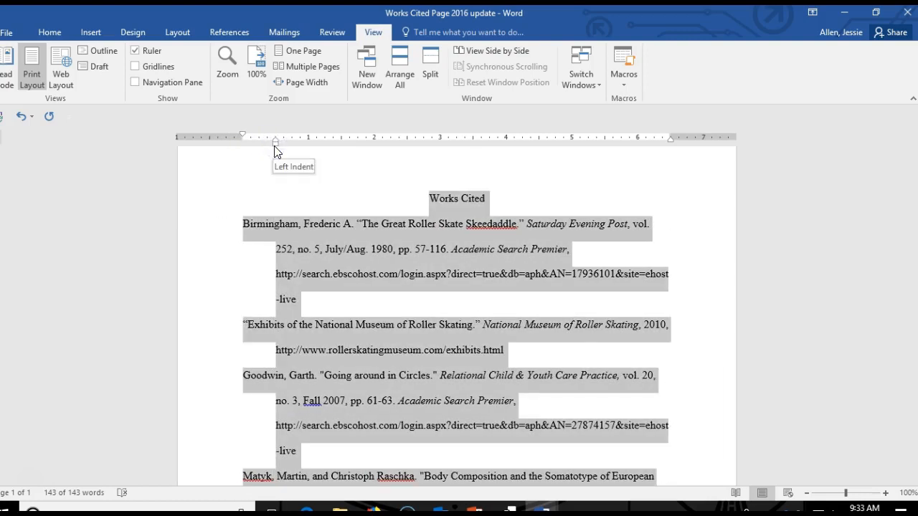
{"action": "mouse_move", "coordinate": [28, 434]}
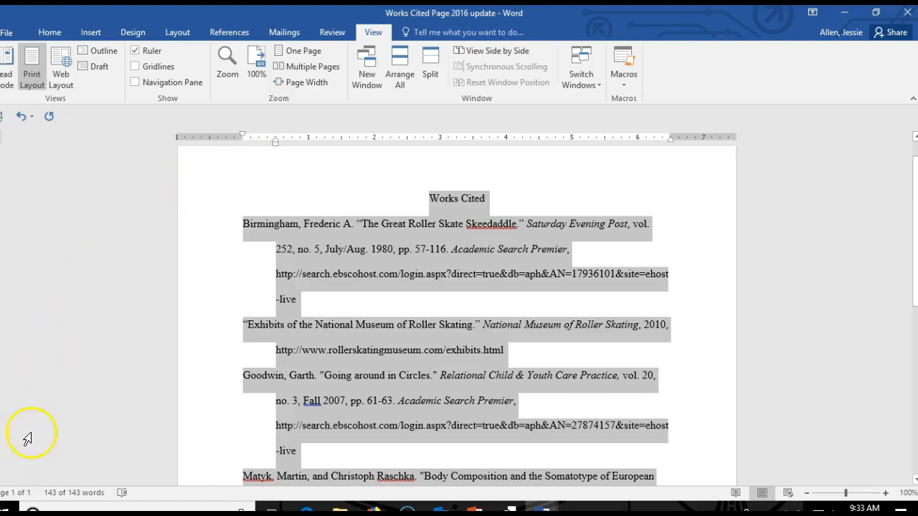